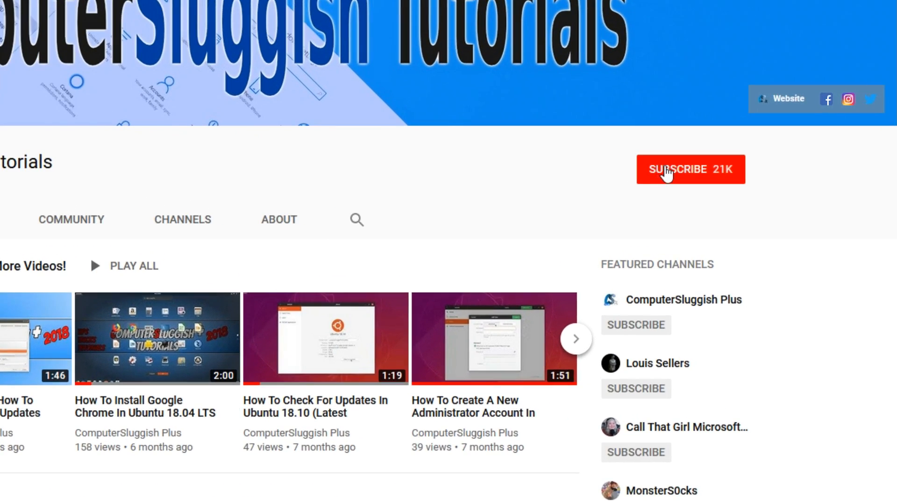
Step: Subscribe to the ComputerSluggish Tutorials YouTube channel
click(690, 169)
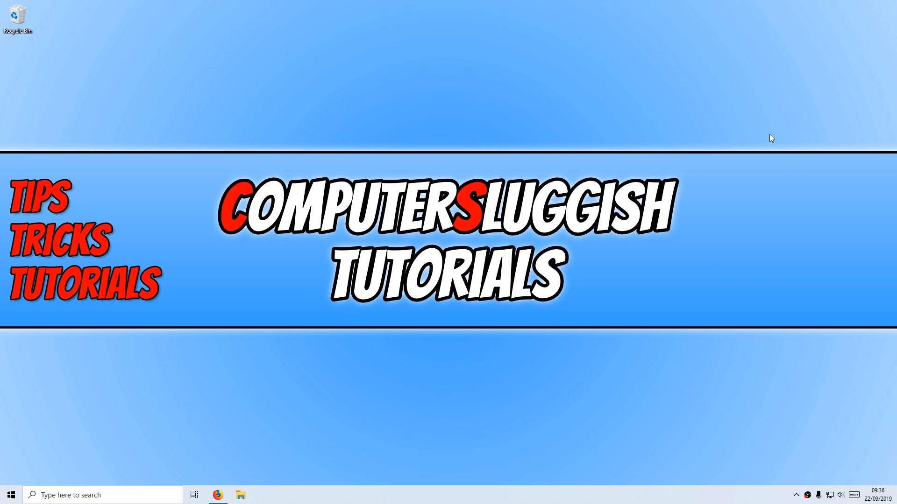
mouse_move(773, 145)
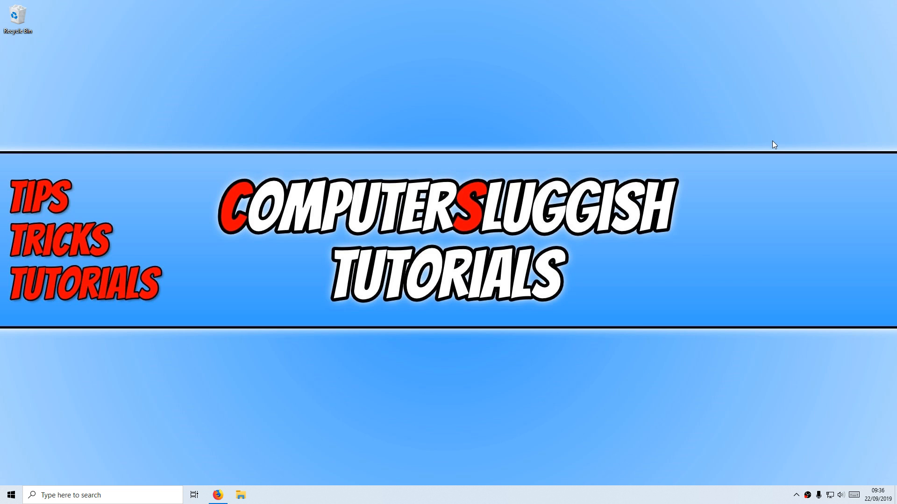
Step: Open the Rockstar Games Launcher page in Firefox and download the Windows installer
click(217, 494)
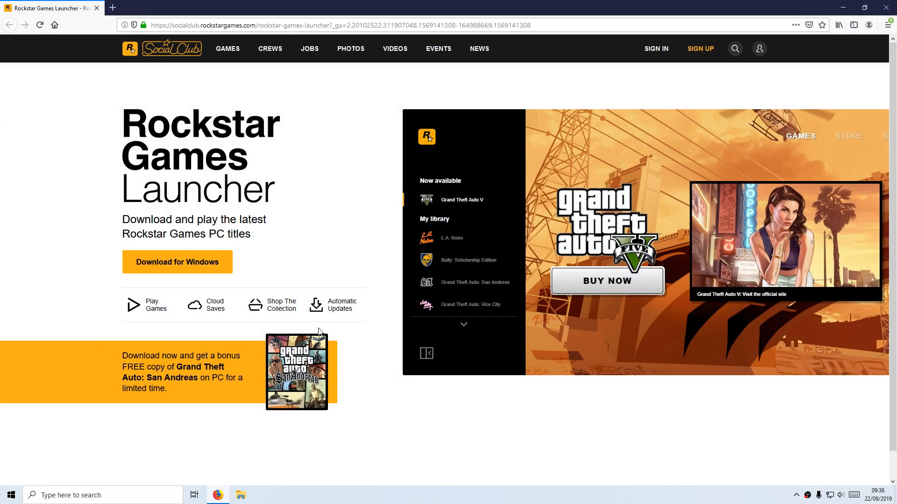
mouse_move(313, 261)
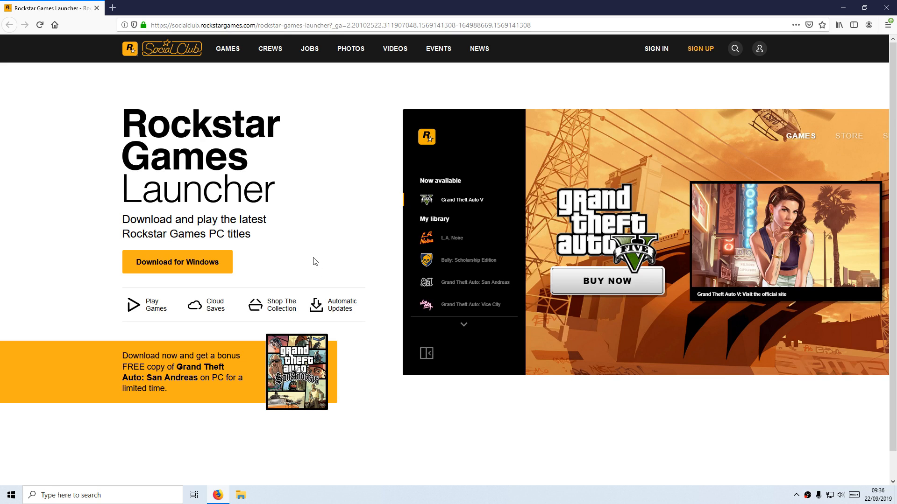
mouse_move(218, 249)
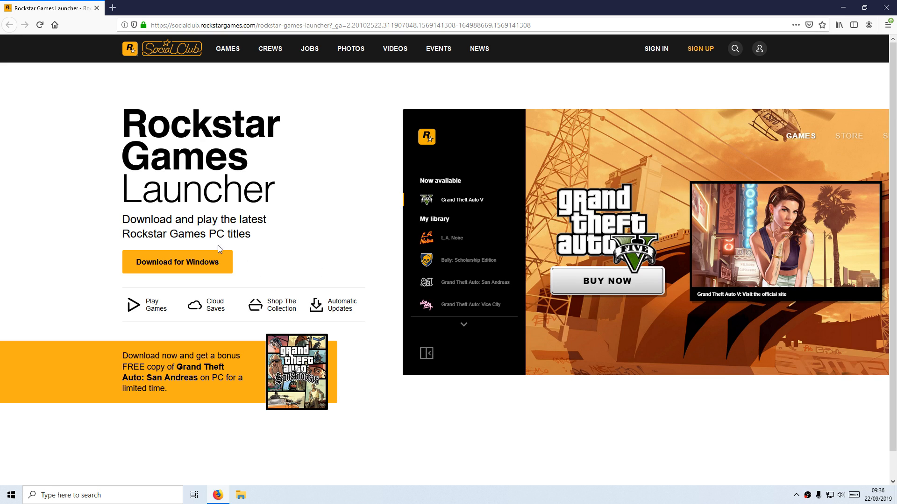
click(177, 262)
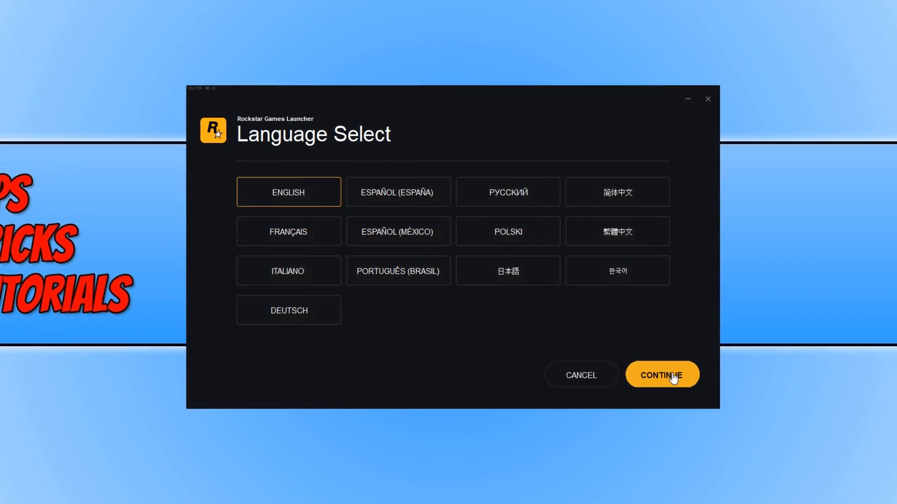
Step: Run the installer in English, accept the license, and install to the default folder
click(662, 374)
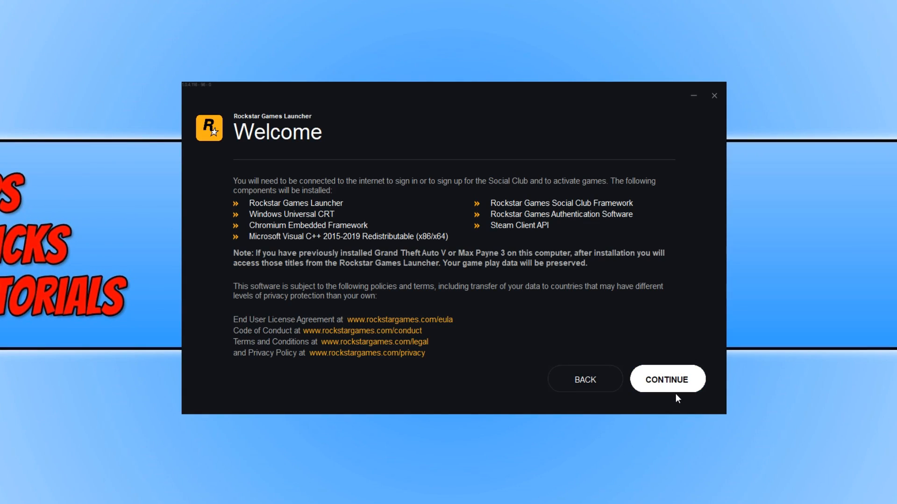
click(666, 379)
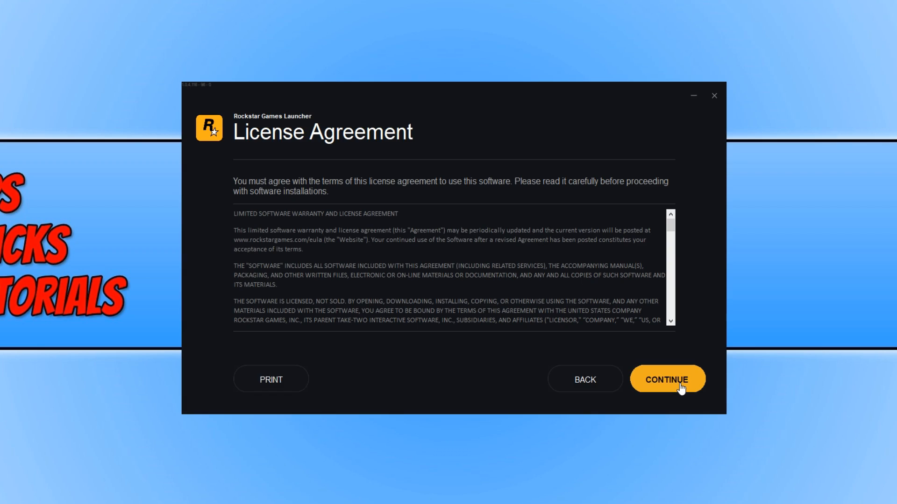
click(667, 379)
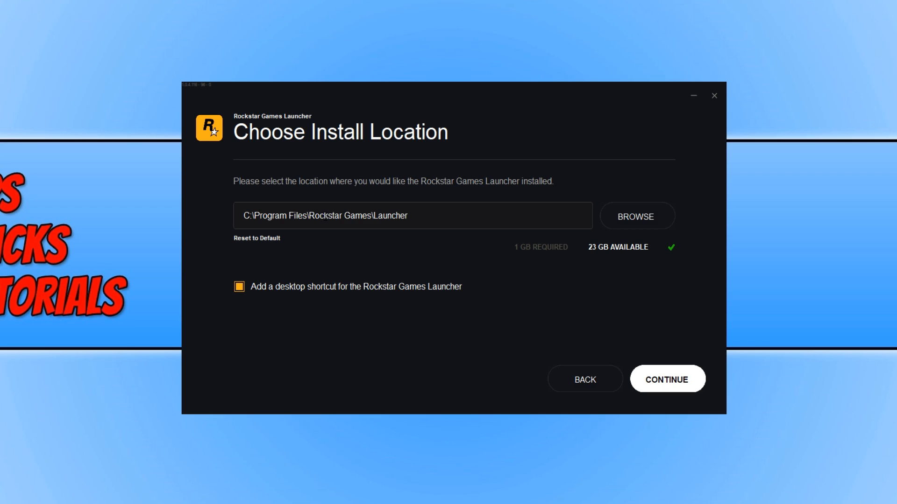
mouse_move(667, 378)
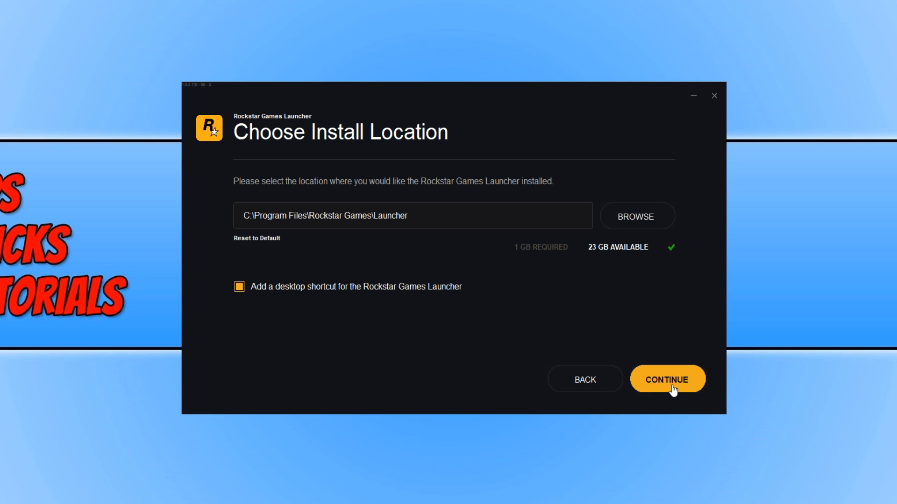
click(666, 379)
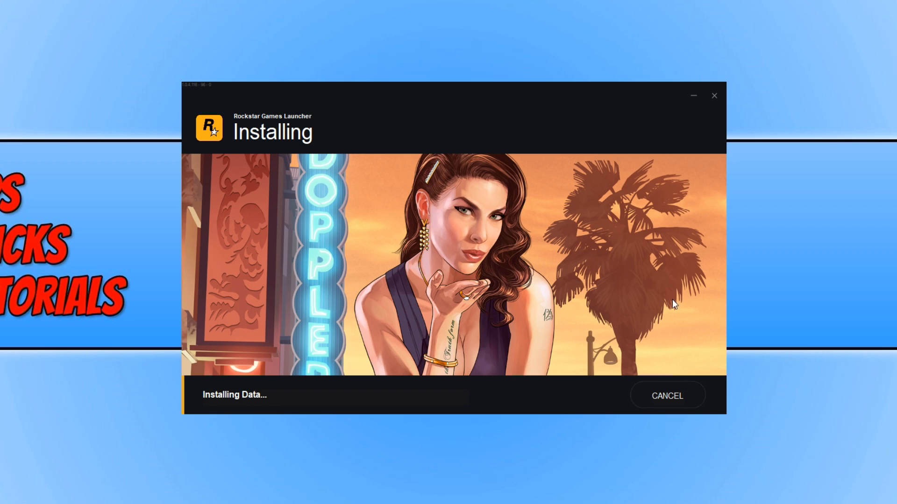
mouse_move(769, 261)
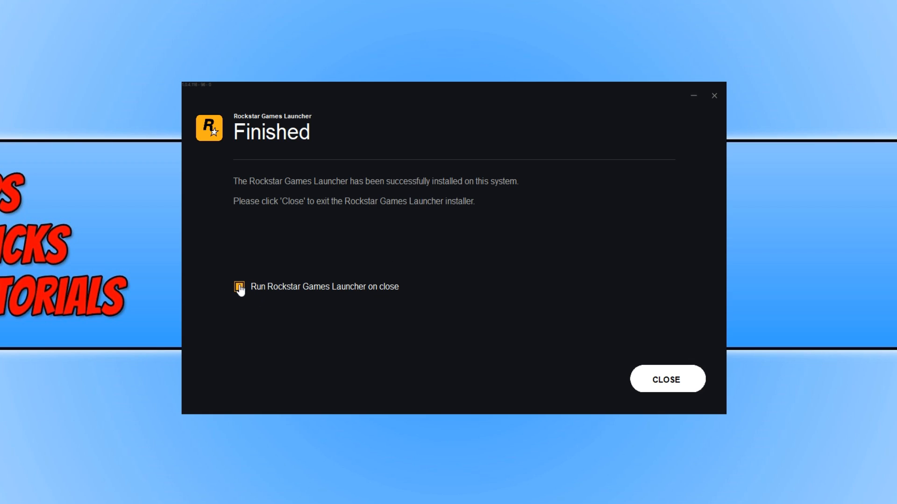
Step: Close the installer to launch, then start a new account accepting Rockstar's terms
click(665, 378)
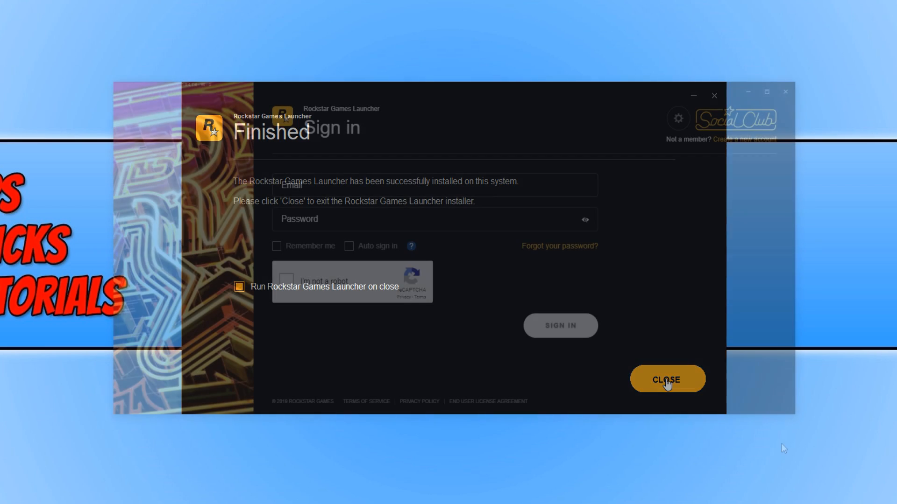
click(667, 379)
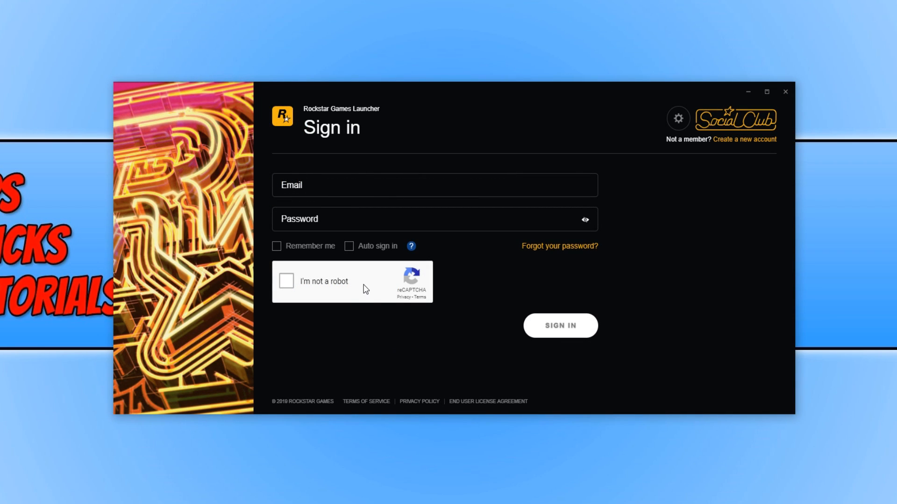
mouse_move(657, 167)
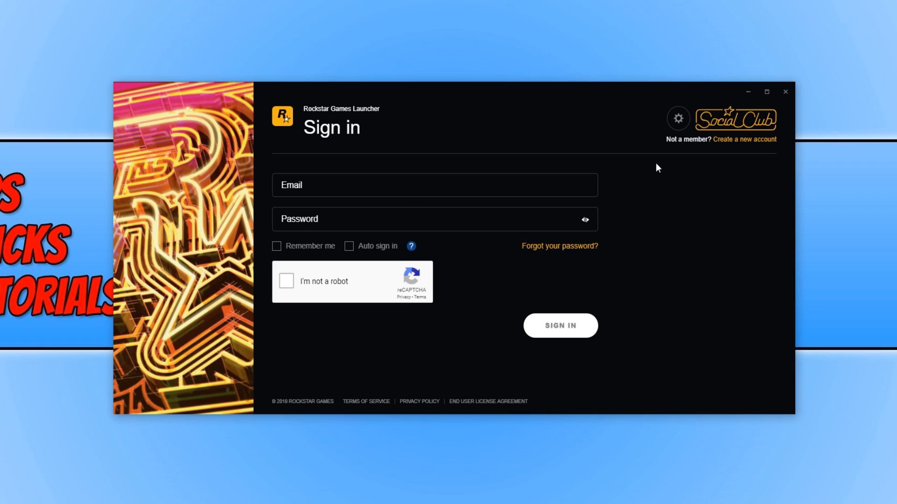
mouse_move(741, 146)
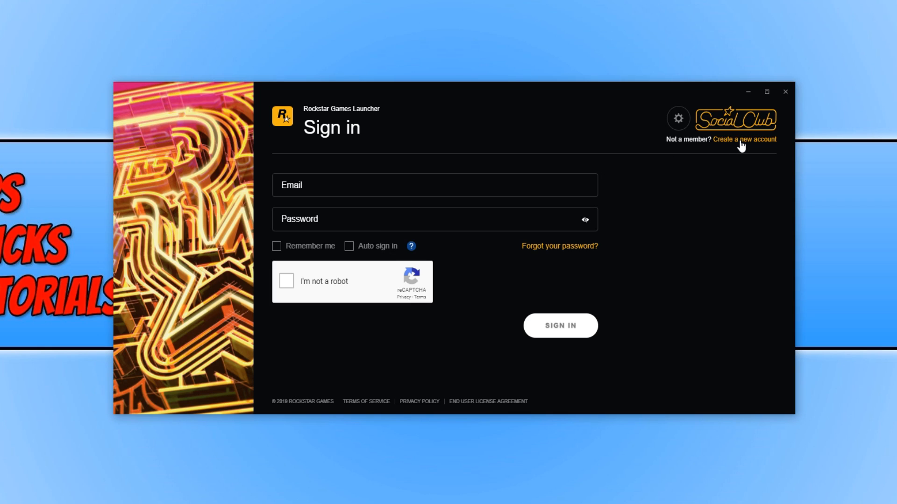
click(744, 139)
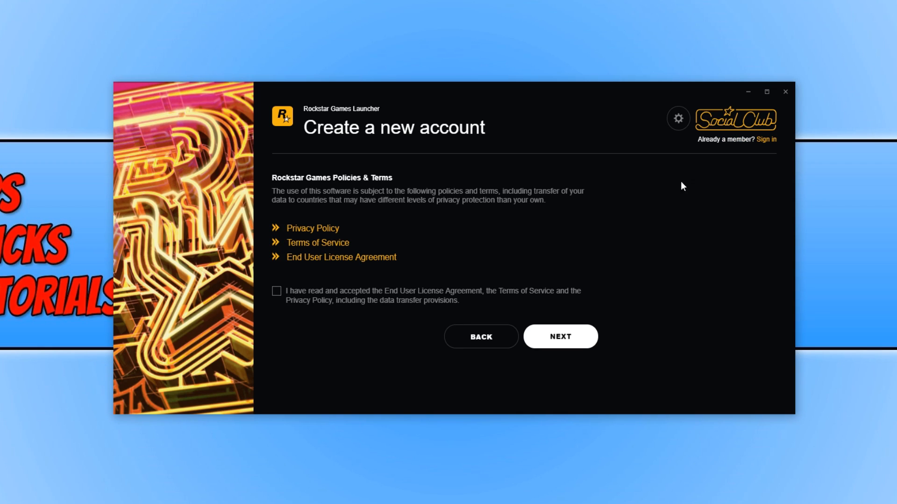
click(277, 290)
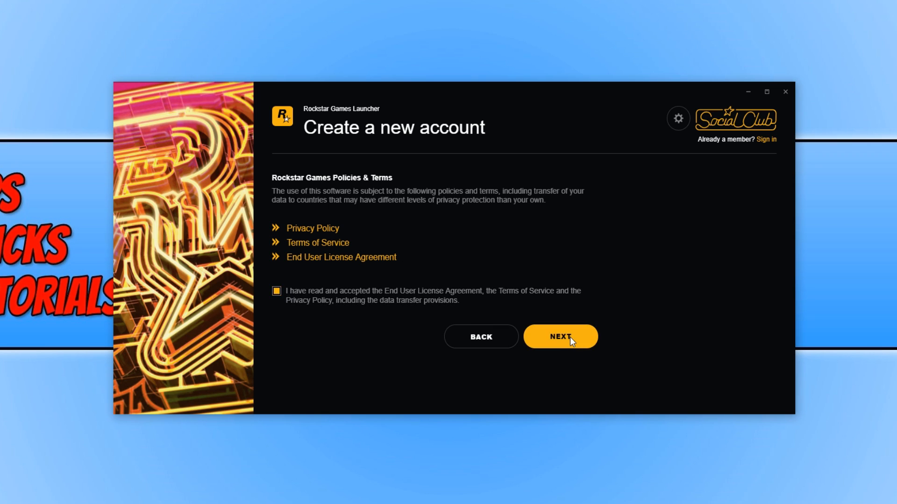
click(560, 337)
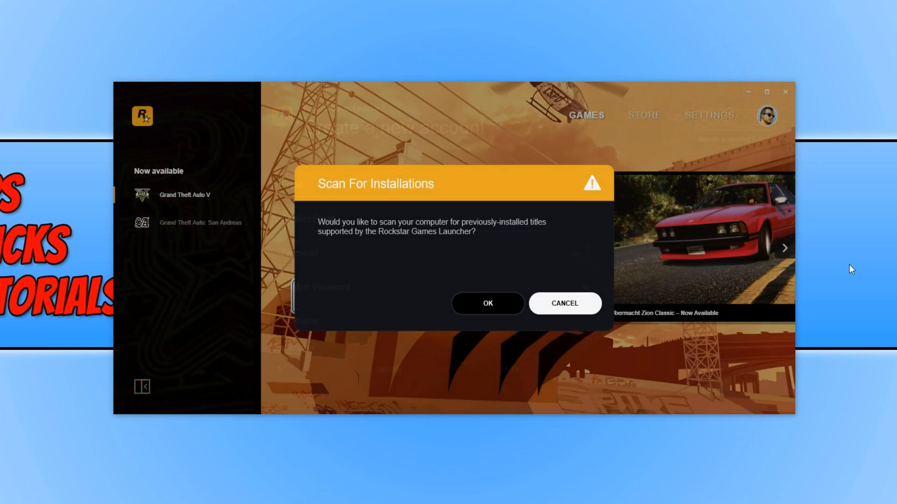
mouse_move(622, 255)
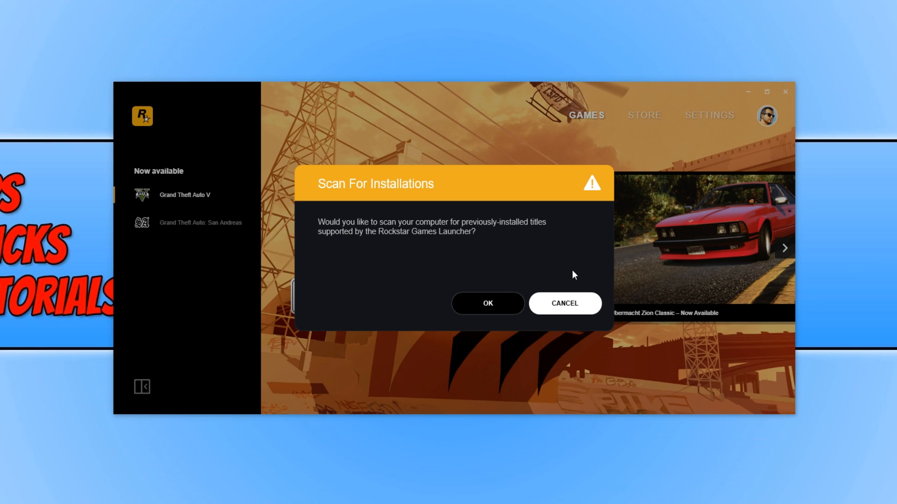
mouse_move(529, 257)
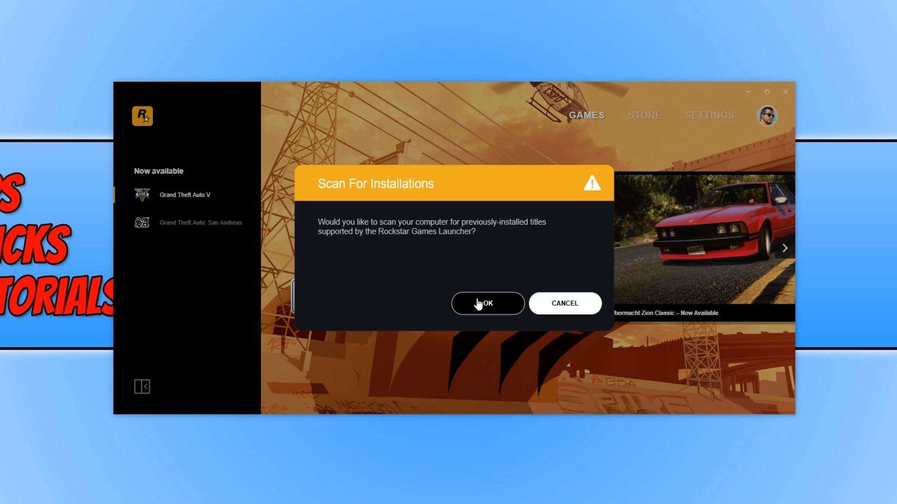
Step: Confirm the Scan For Installations dialog to detect installed Rockstar titles
click(487, 304)
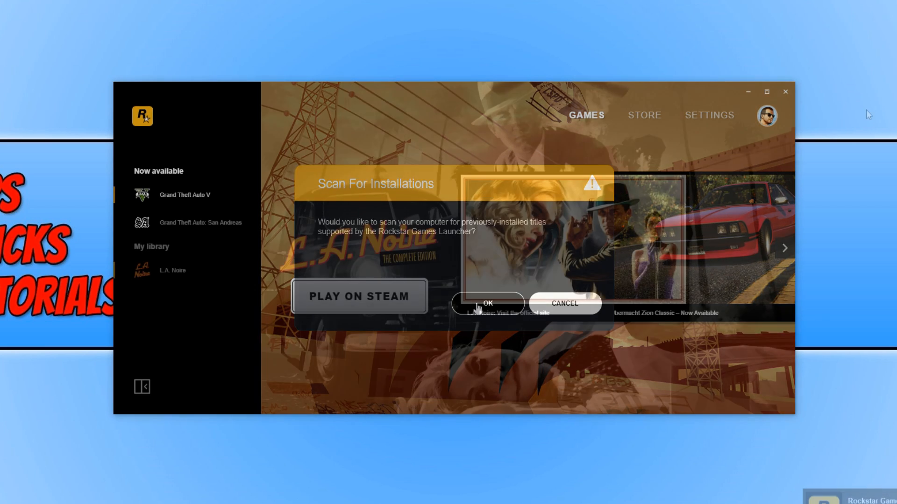
click(486, 303)
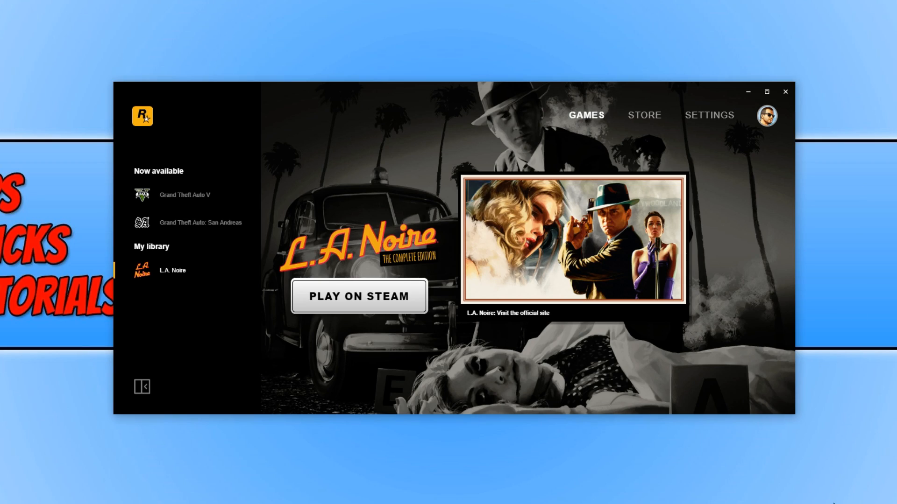
mouse_move(858, 463)
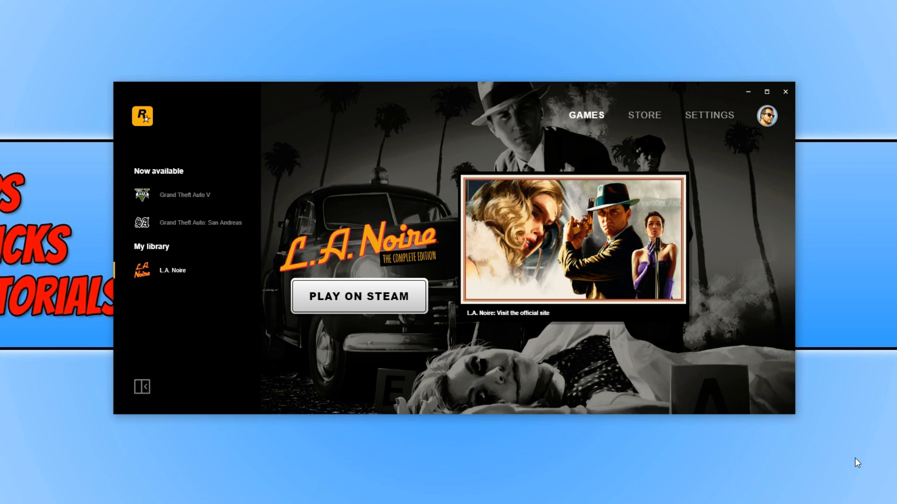
mouse_move(526, 435)
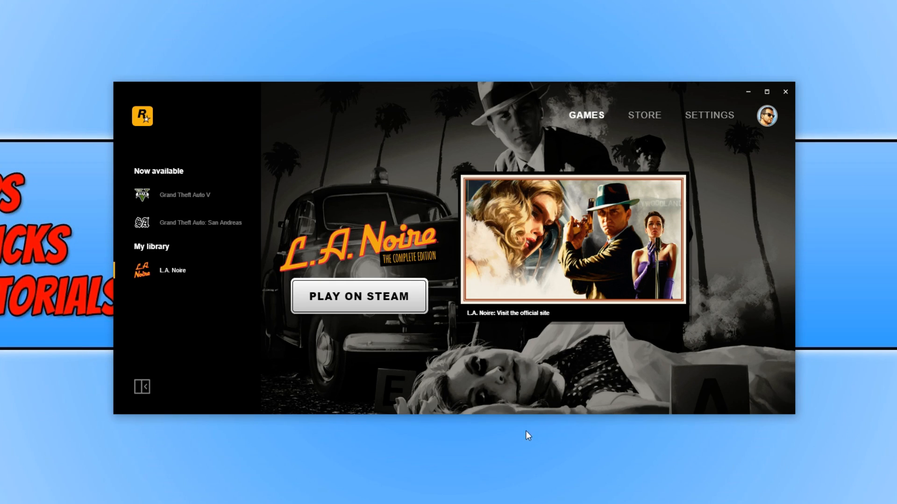
mouse_move(343, 393)
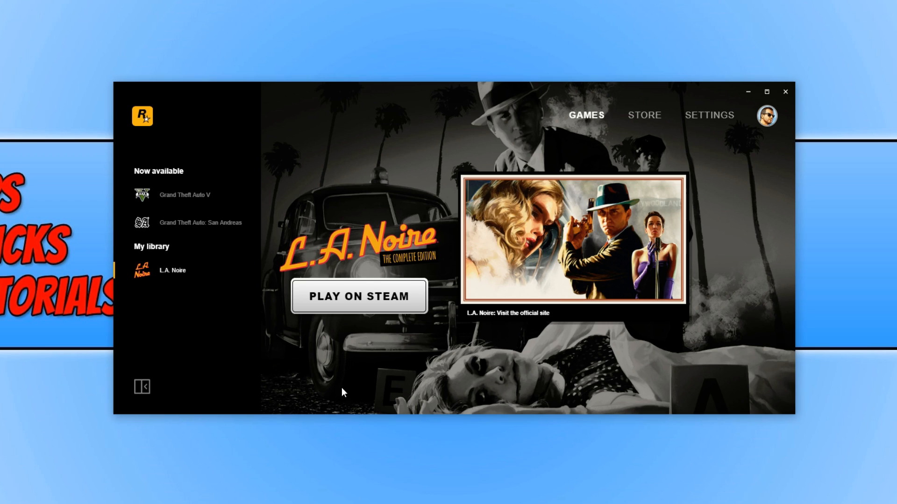
mouse_move(194, 227)
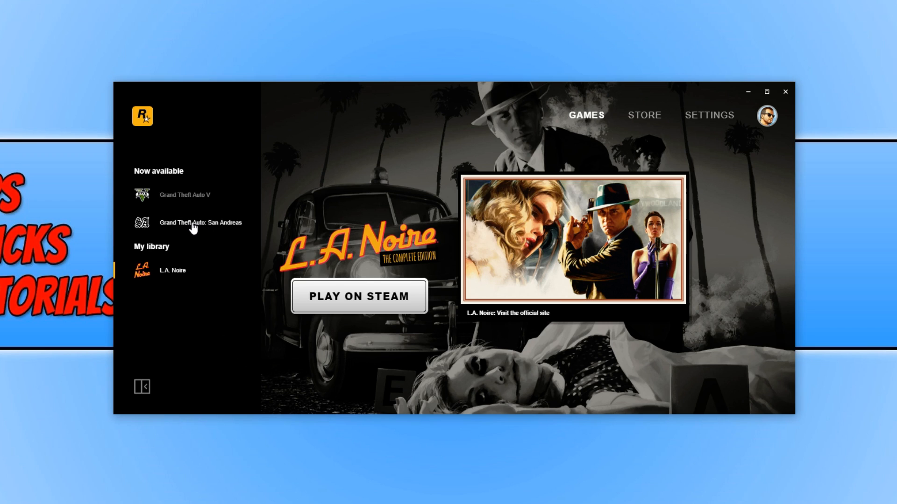
Step: Claim and redeem Grand Theft Auto: San Andreas (PC) free, dismissing the confirmation
click(200, 222)
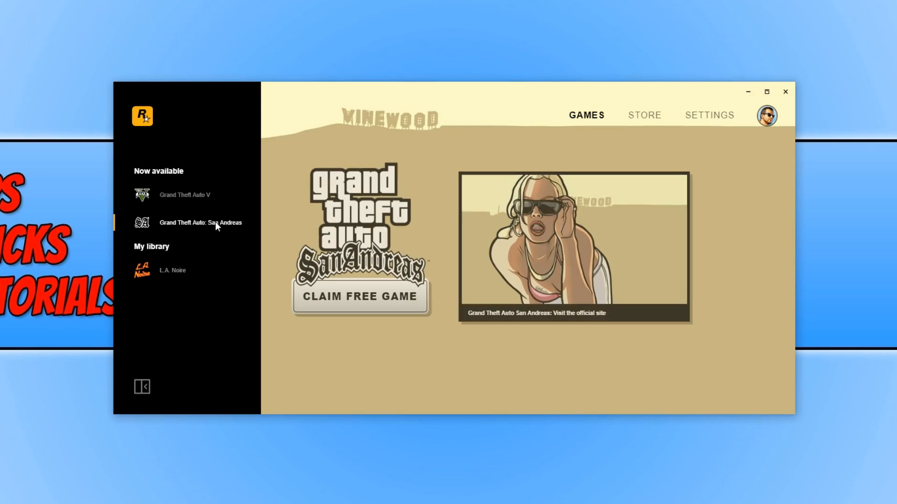
click(644, 115)
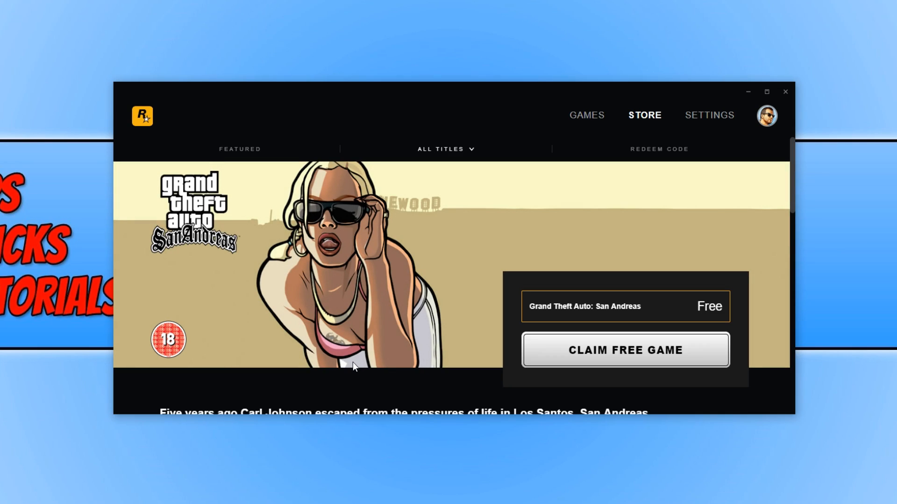
mouse_move(632, 355)
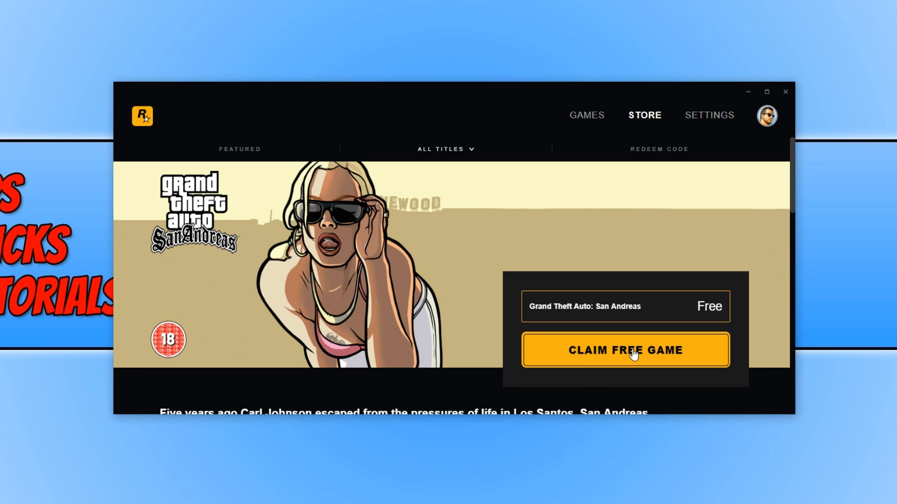
click(625, 350)
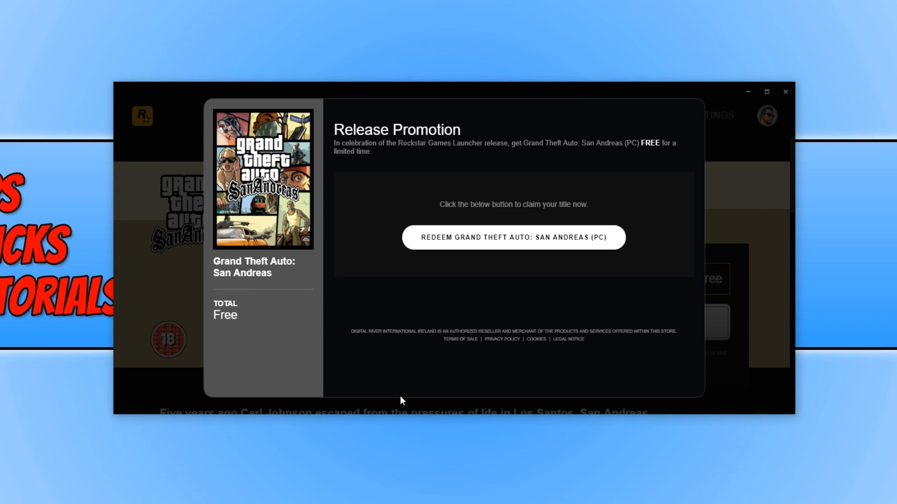
mouse_move(512, 237)
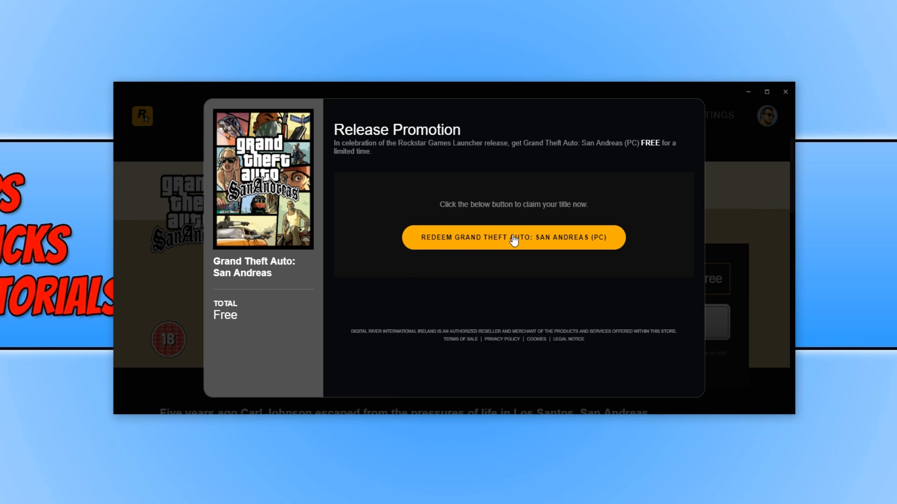
click(512, 238)
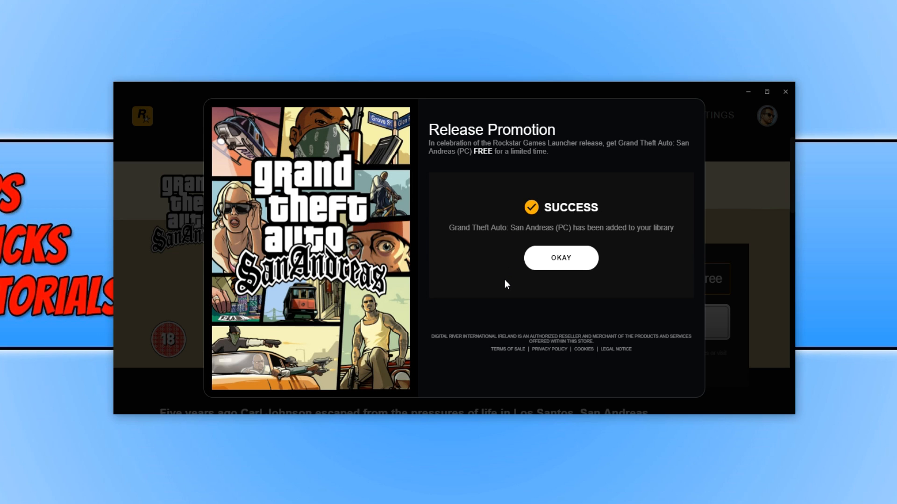
click(560, 258)
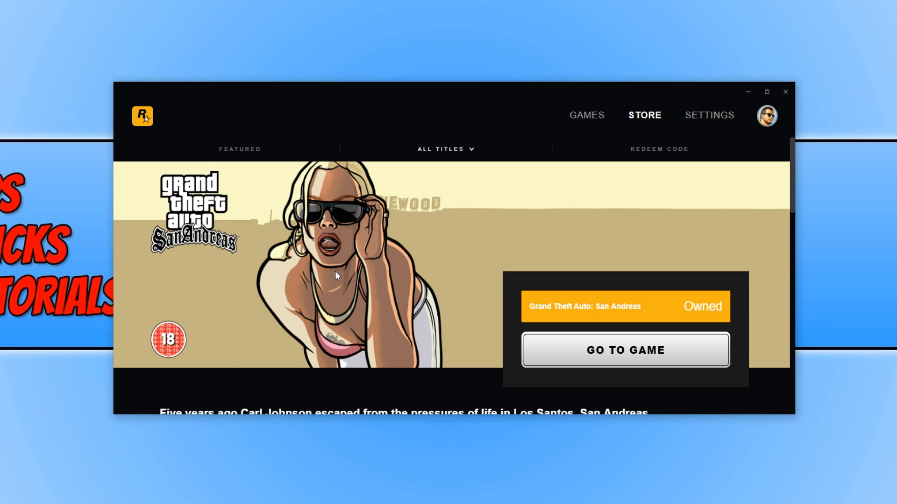
mouse_move(553, 172)
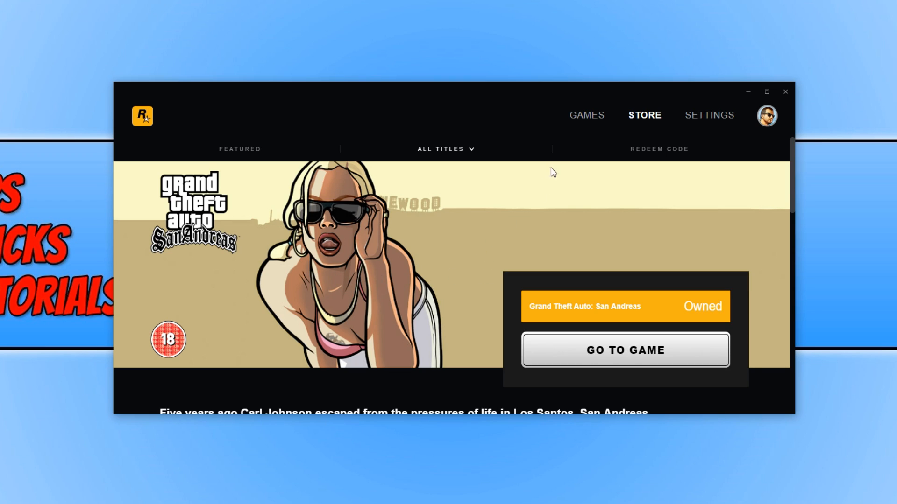
mouse_move(586, 122)
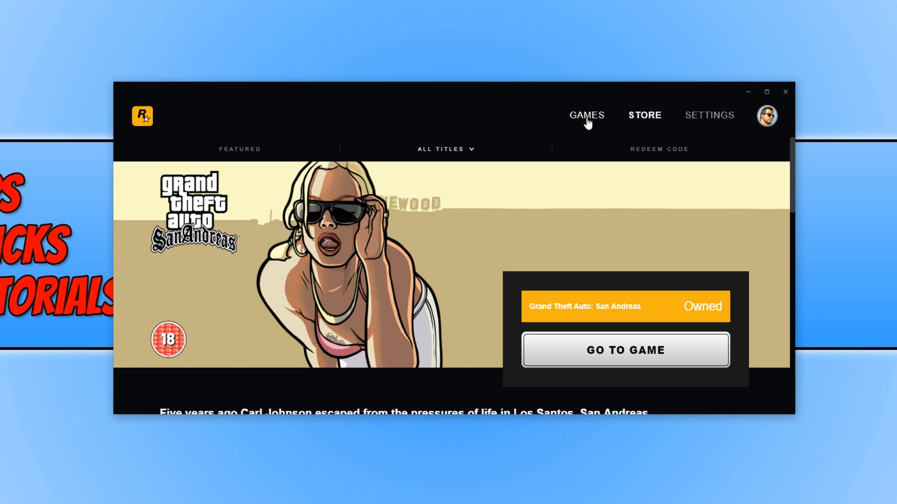
Step: Install San Andreas from My library with default folder, desktop and start menu shortcuts
click(585, 115)
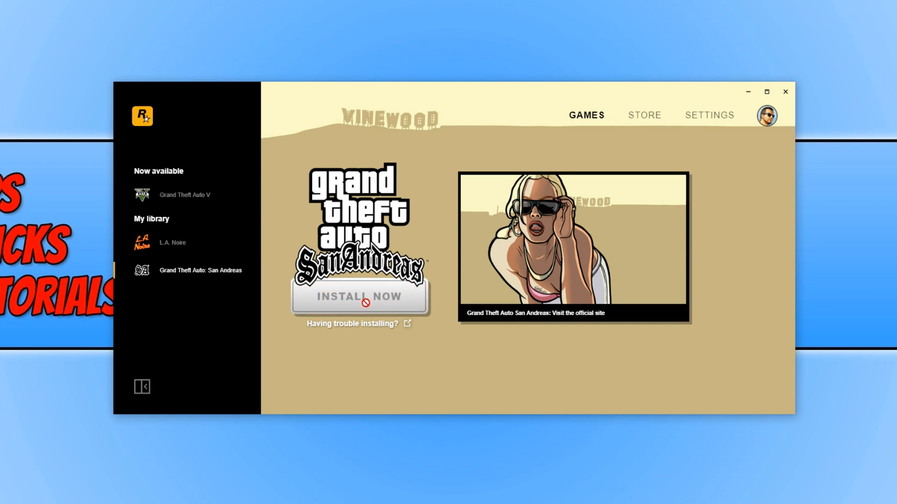
click(359, 296)
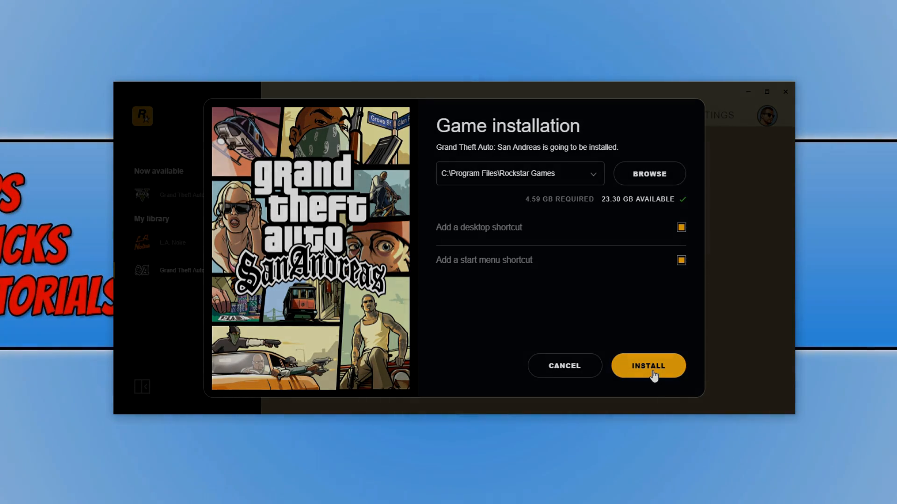
click(647, 365)
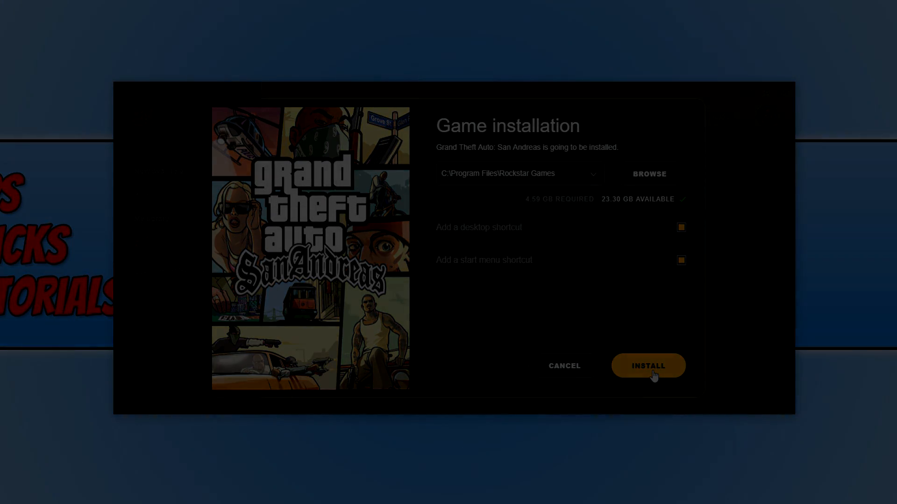